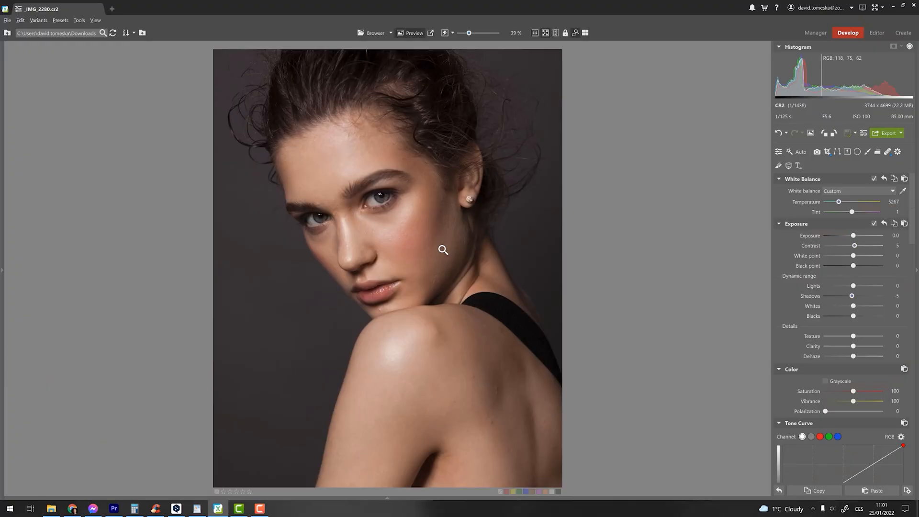
mouse_move(396, 198)
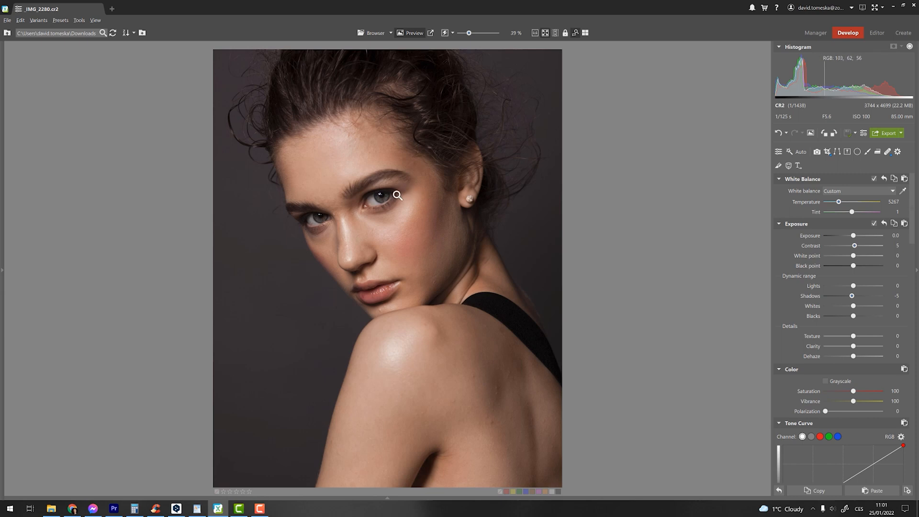
Zoom in from 39% on the model's eyes with the zoom loupe
click(395, 195)
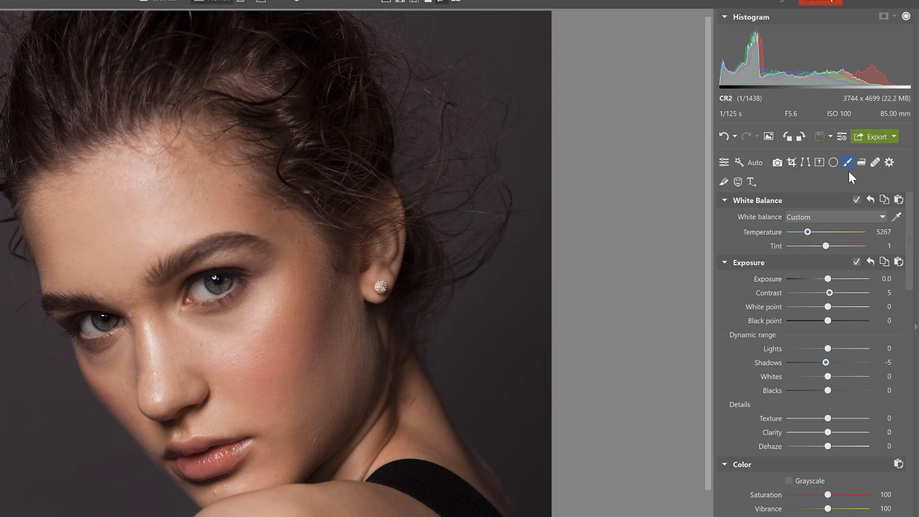
Choose the Filter Brush tool and add mask Filter Brush 1
click(848, 163)
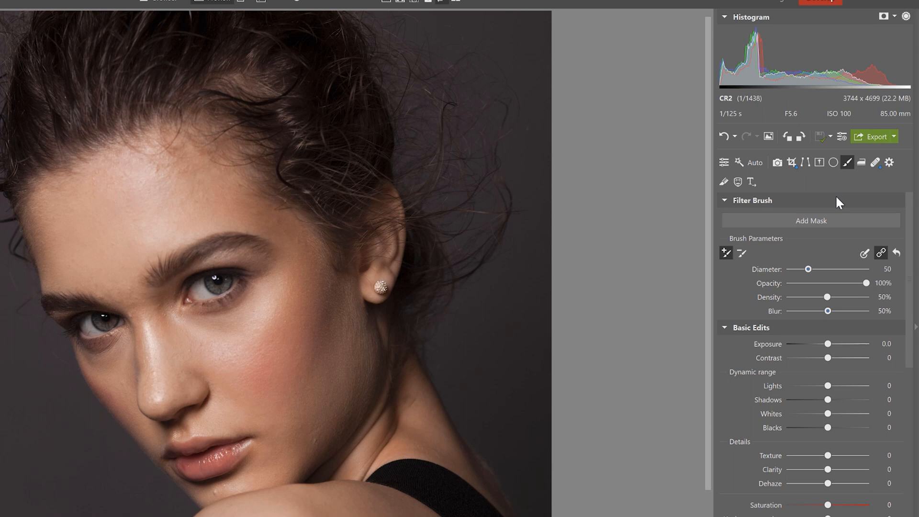
mouse_move(839, 225)
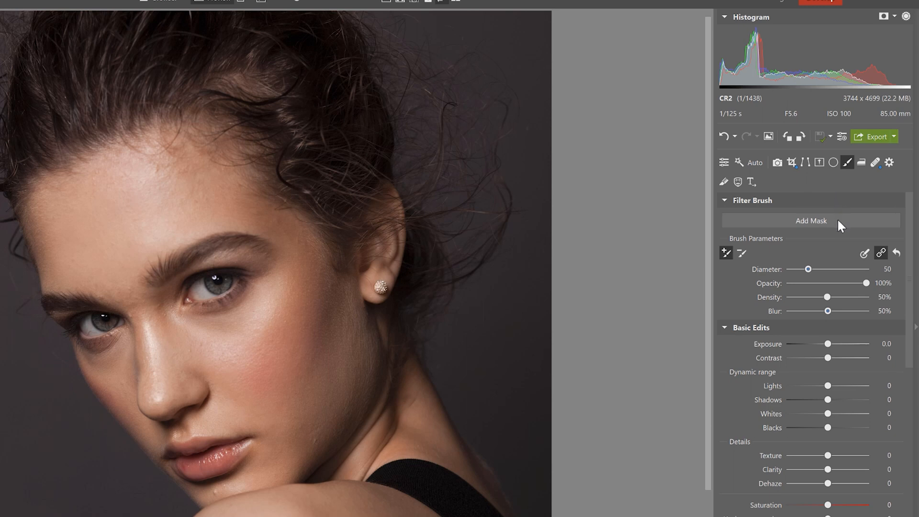
click(811, 221)
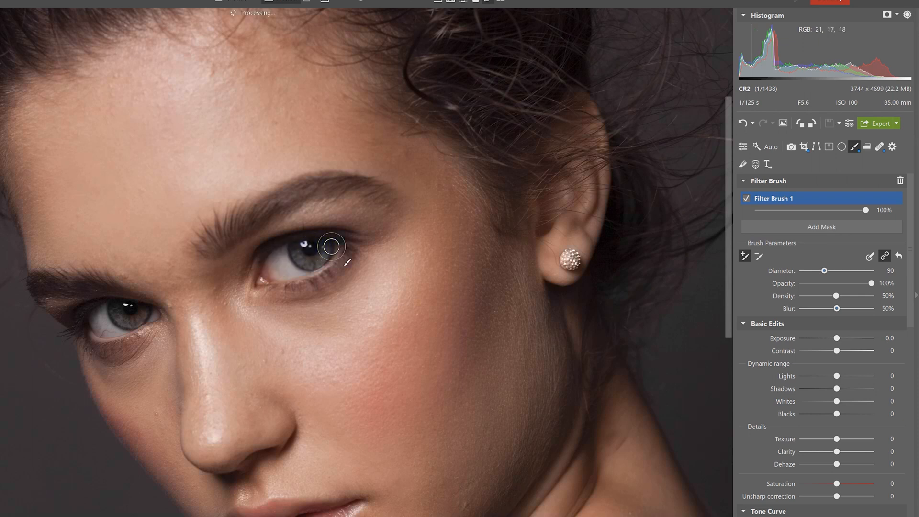
Set brush diameter to 60 and paint over the right and left eyes
drag(824, 270, 820, 270)
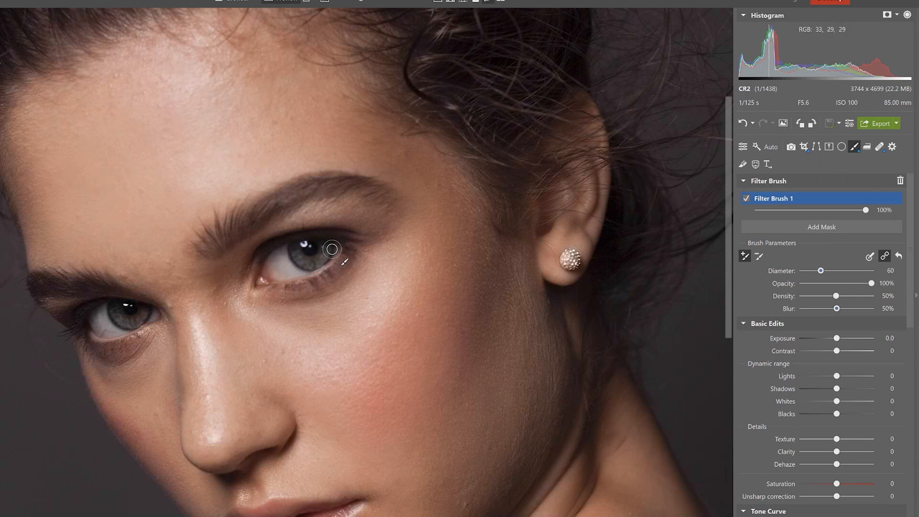
drag(332, 249, 314, 261)
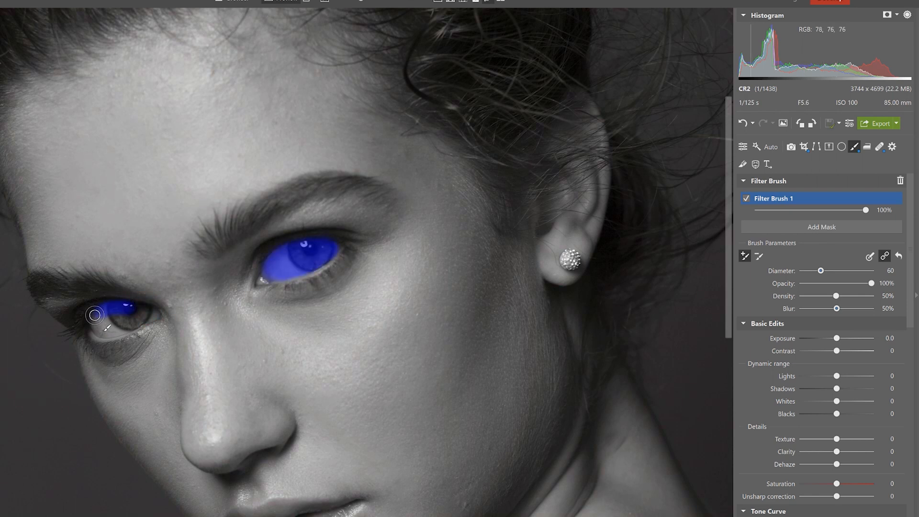
drag(94, 315, 149, 316)
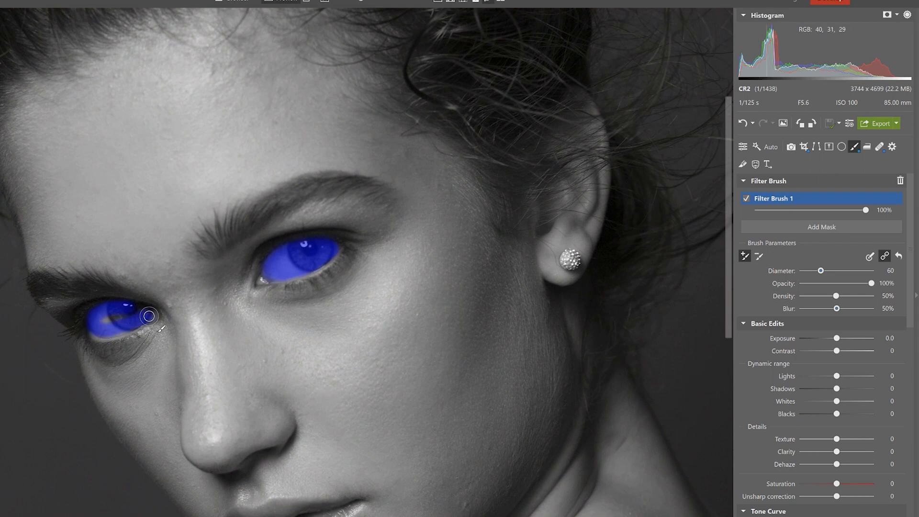
drag(148, 317, 102, 332)
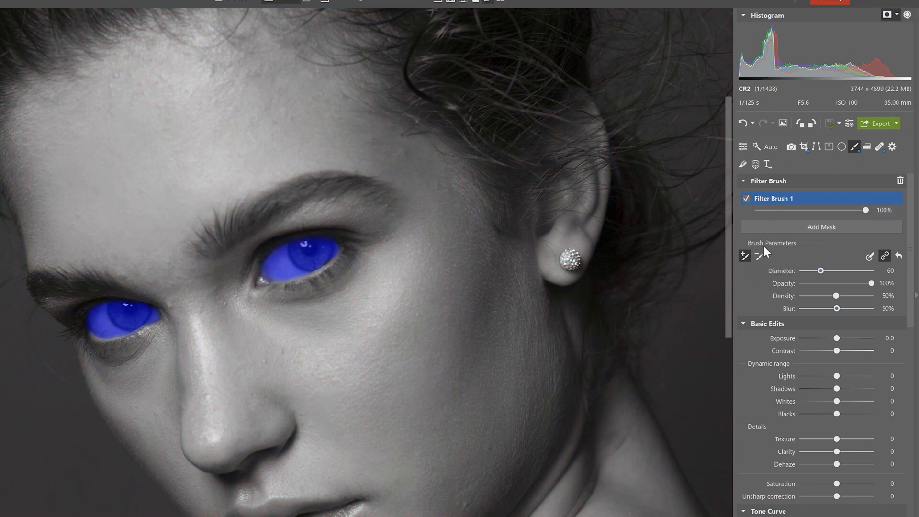
mouse_move(758, 256)
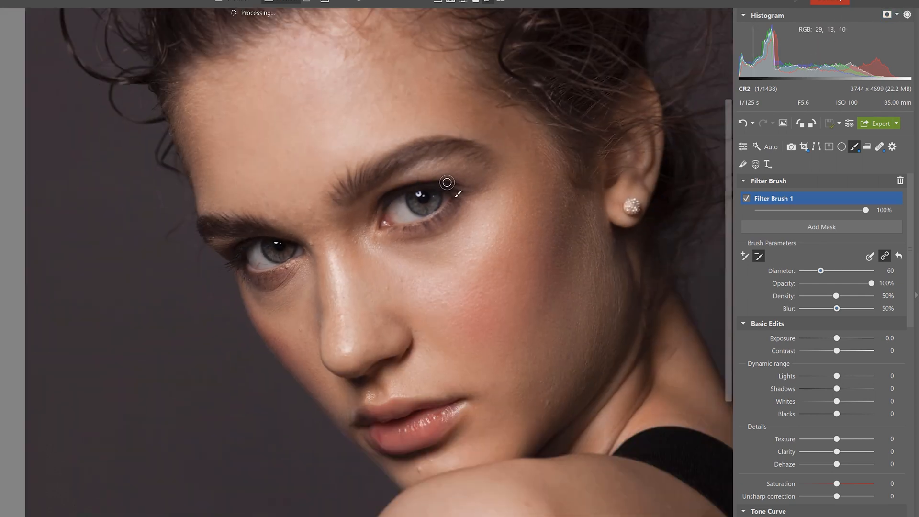
Set the eye mask to Exposure 0.2, Lights 100, Shadows 9, Unsharp correction 18
drag(837, 338, 838, 338)
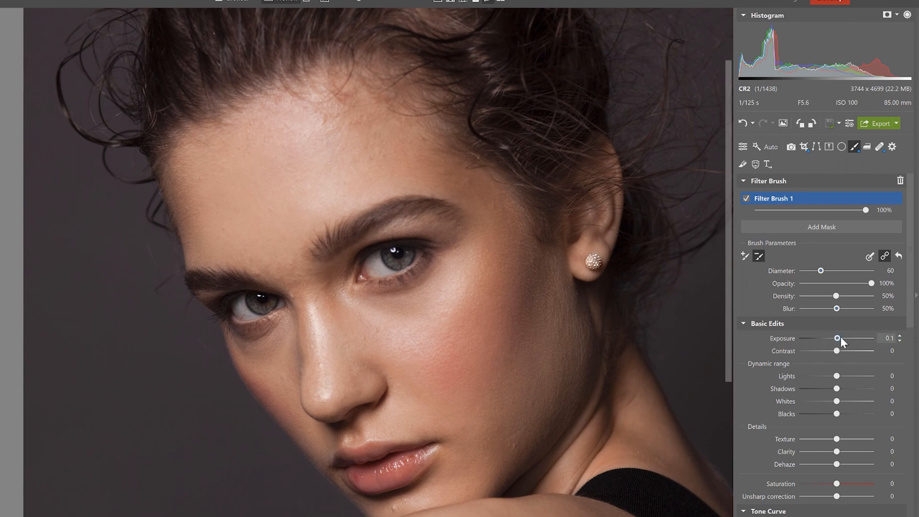
drag(837, 339, 838, 338)
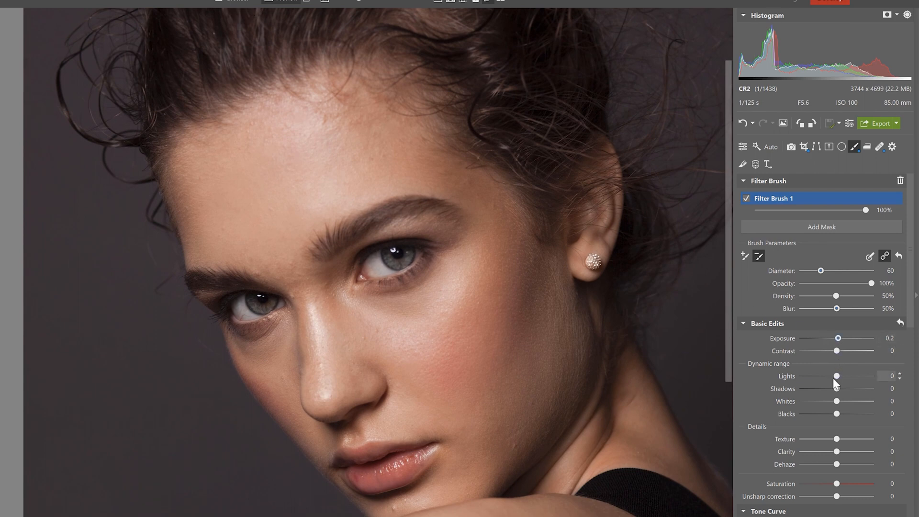
drag(836, 375, 869, 376)
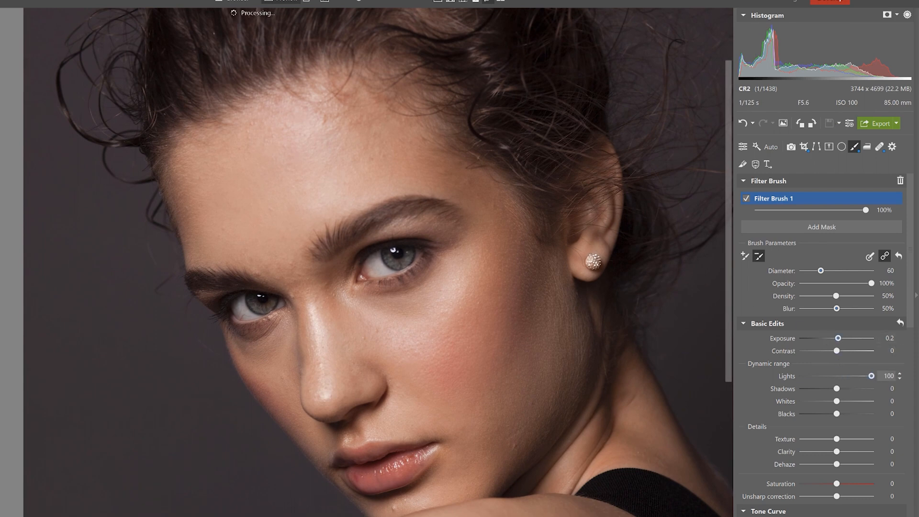
drag(836, 389, 839, 388)
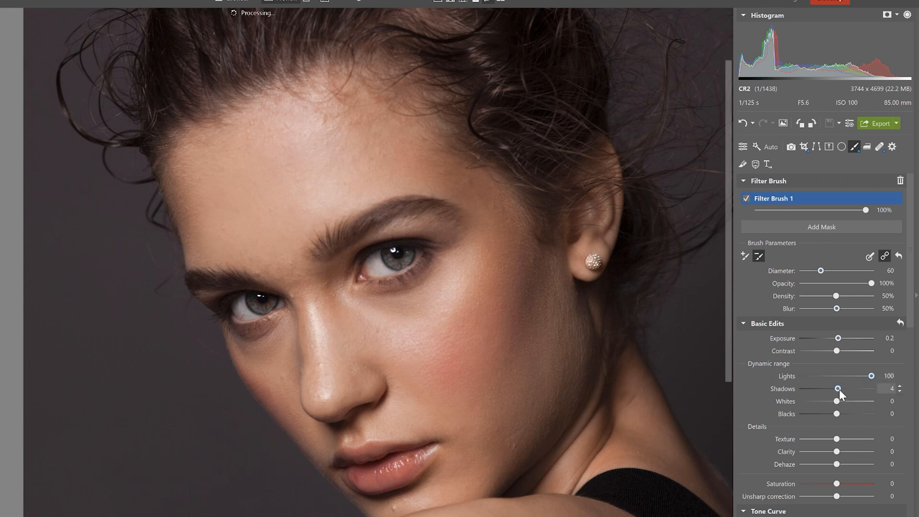
drag(837, 389, 839, 389)
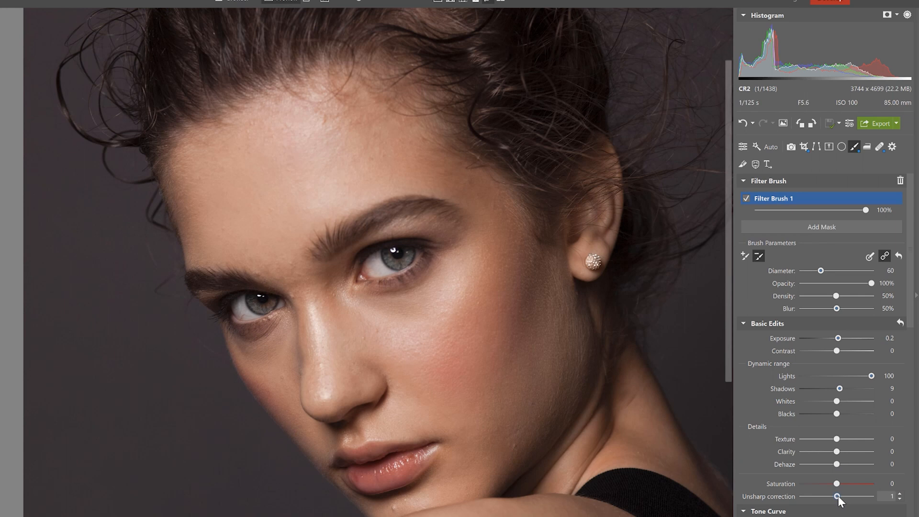
drag(836, 497, 845, 497)
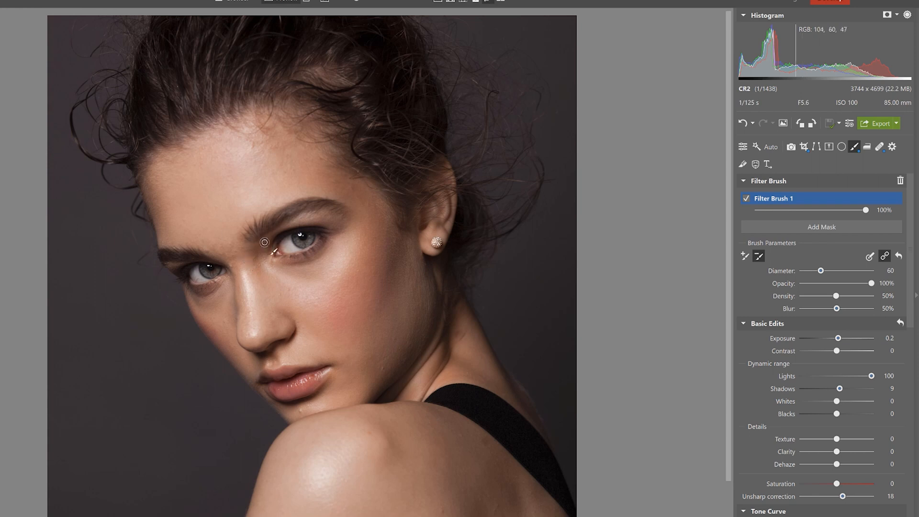
mouse_move(292, 236)
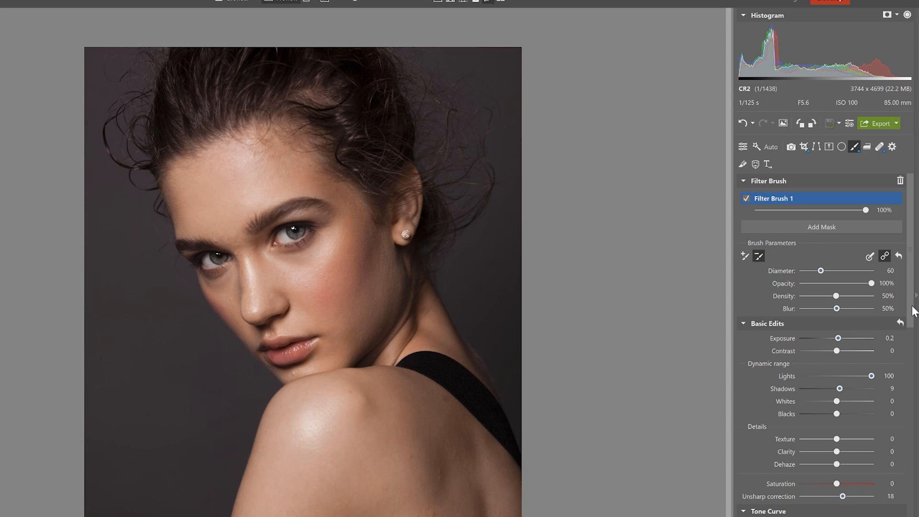
Zoom out to view the whole portrait with the brightened eyes
click(746, 199)
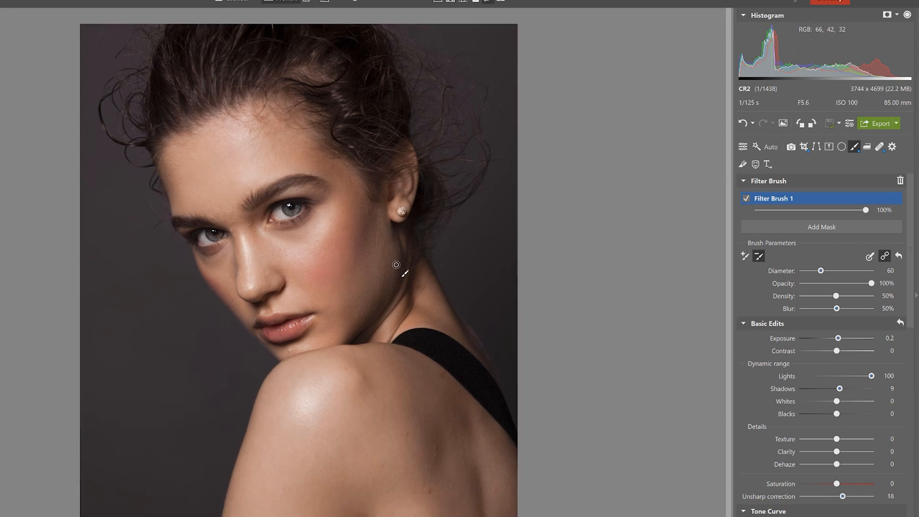
mouse_move(539, 275)
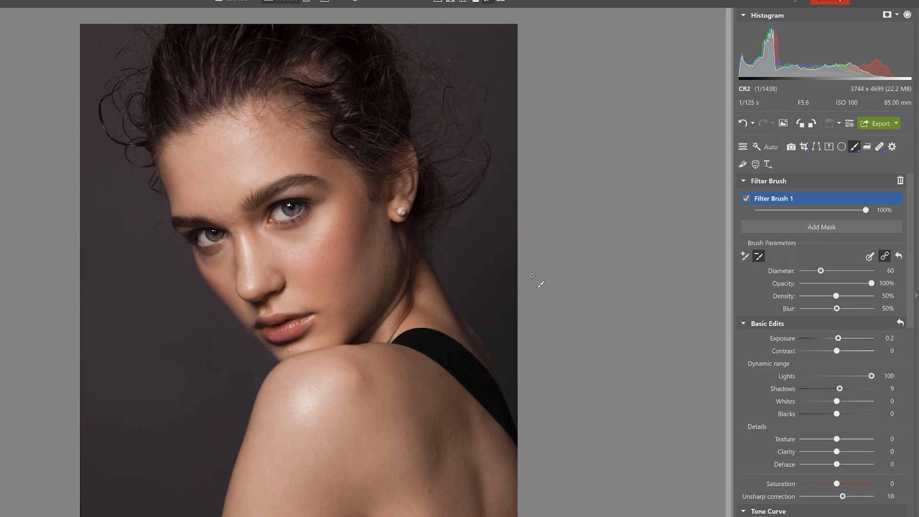
mouse_move(287, 208)
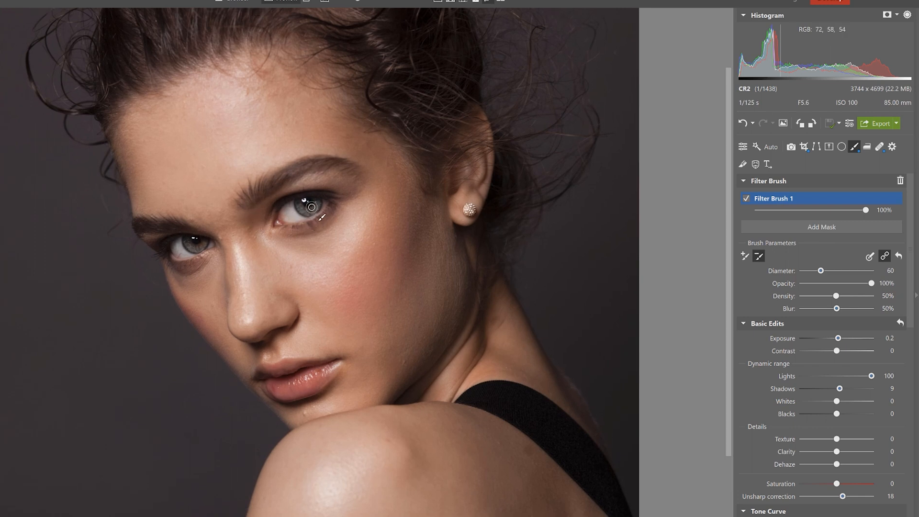
mouse_move(357, 183)
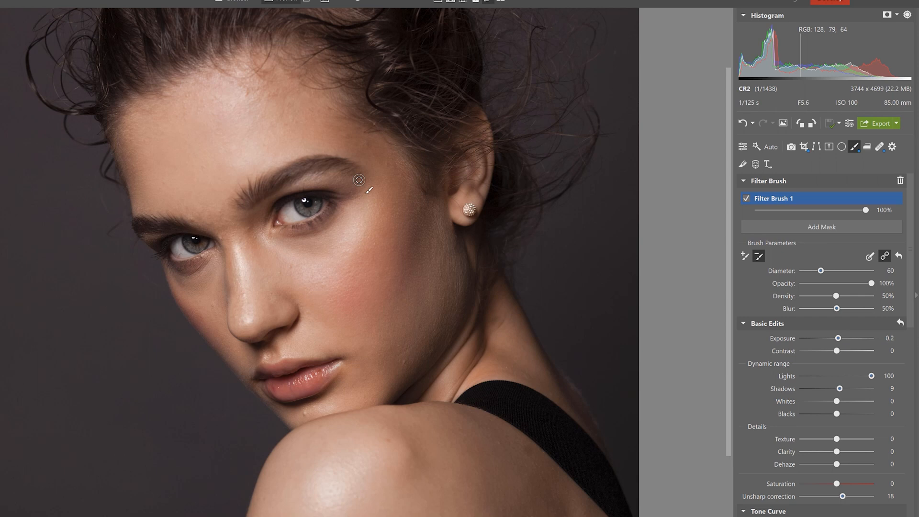
mouse_move(301, 164)
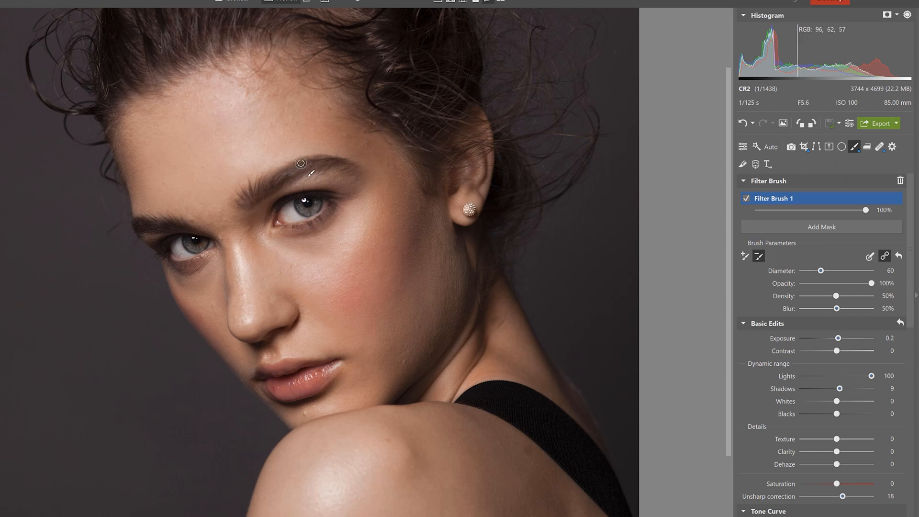
mouse_move(653, 184)
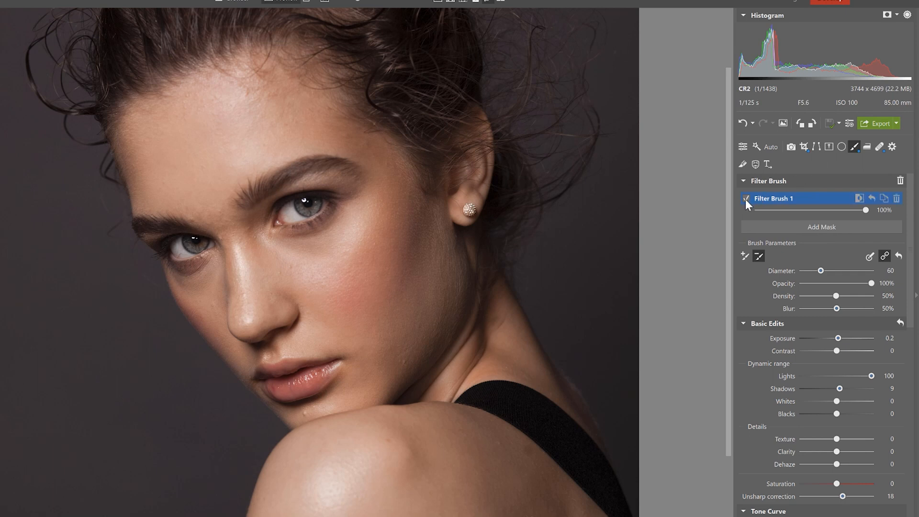
Add Filter Brush 2 and paint it over both irises
click(746, 198)
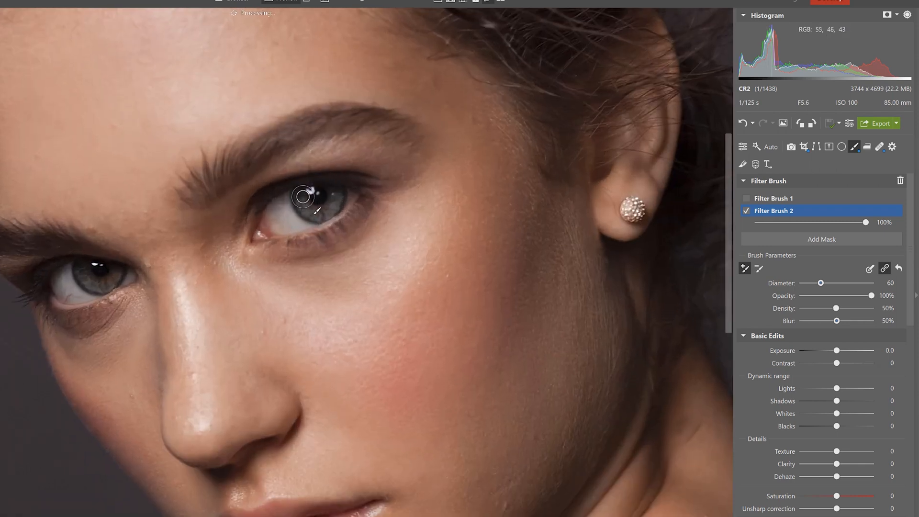
drag(302, 198, 335, 204)
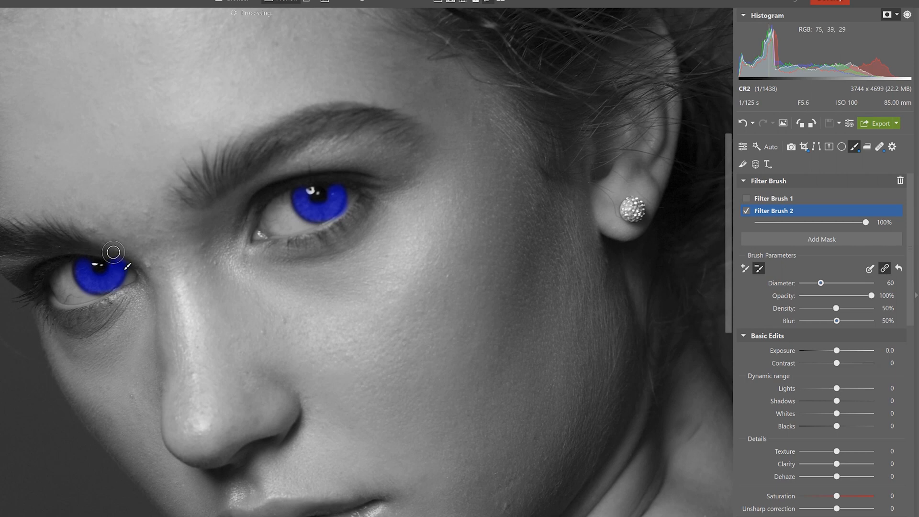
mouse_move(820, 87)
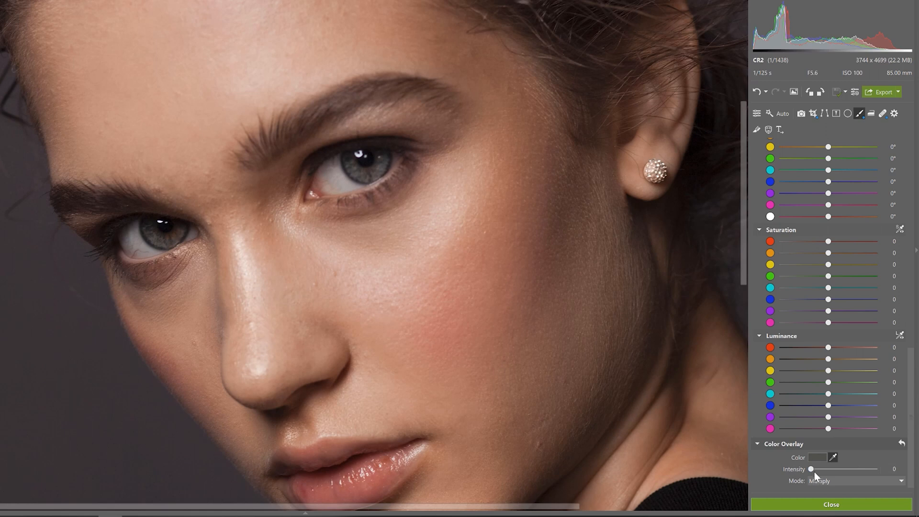
Set the Color Overlay to Dodge mode at intensity 78
drag(810, 468, 875, 468)
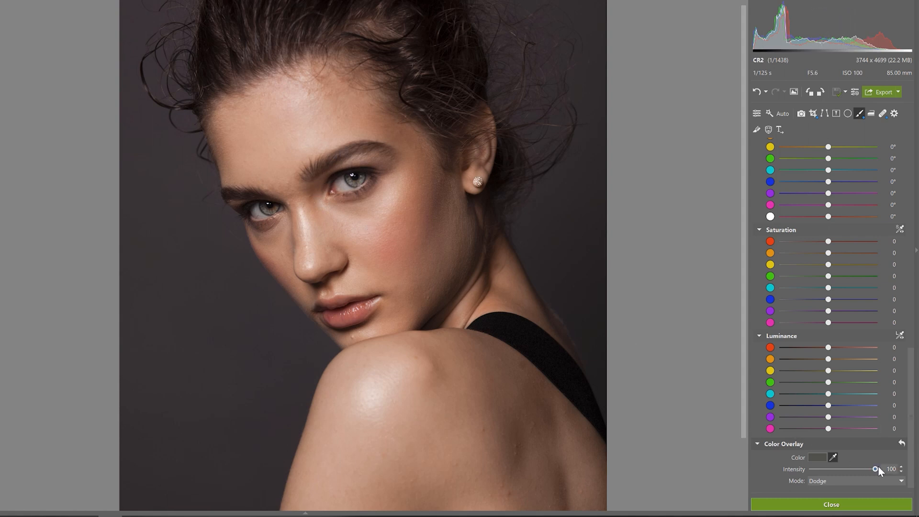
drag(875, 469, 859, 469)
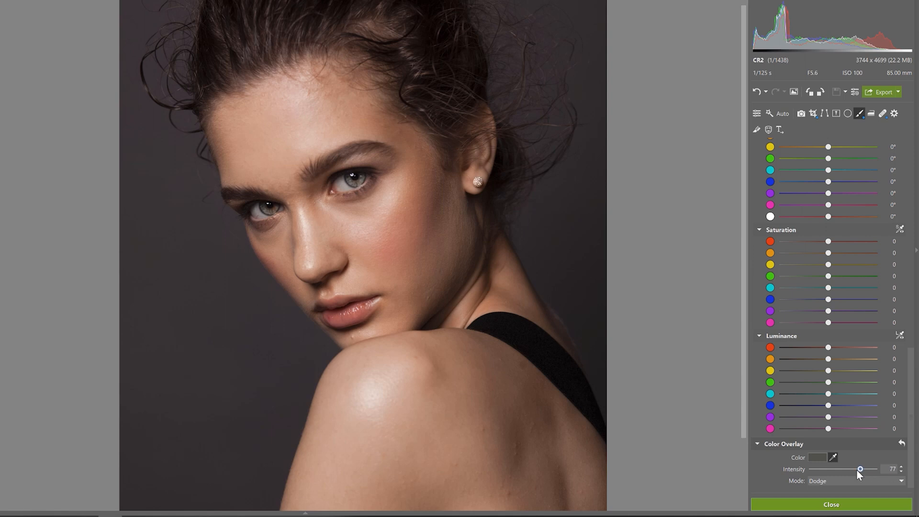
drag(860, 469, 854, 469)
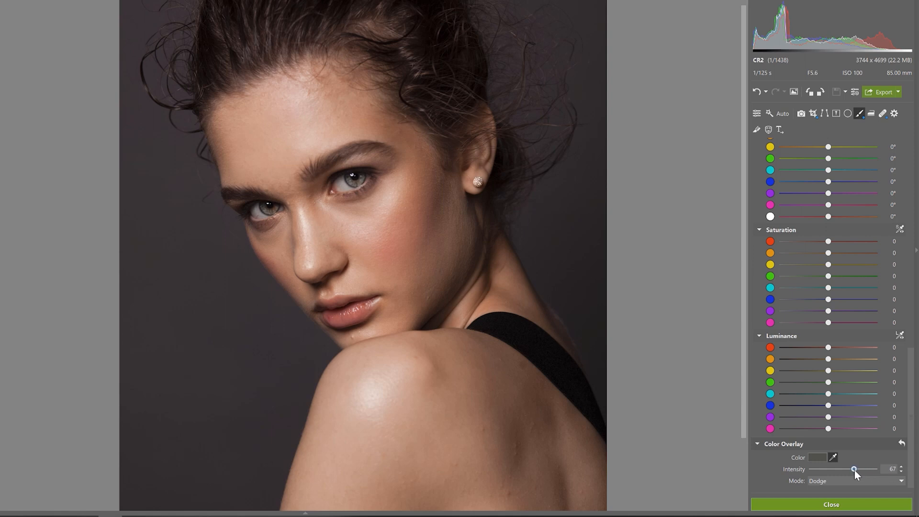
drag(854, 469, 861, 469)
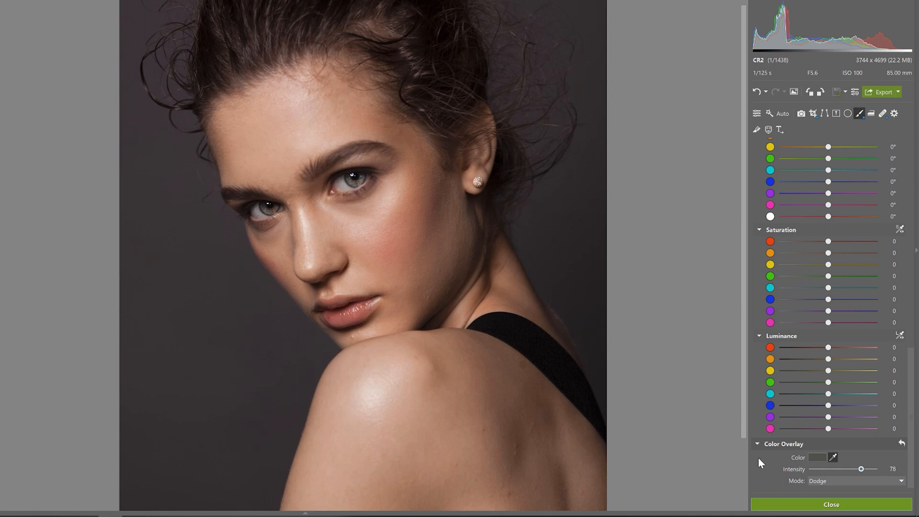
mouse_move(799, 473)
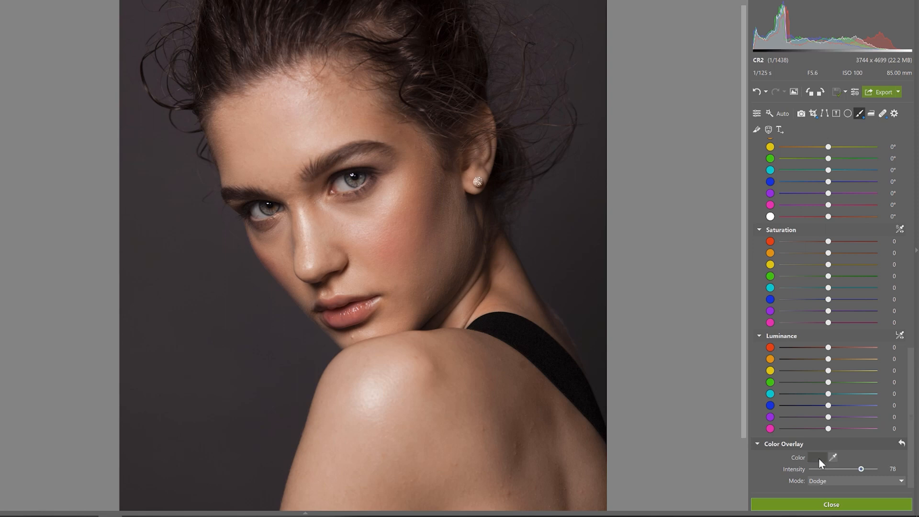
Choose a dark green overlay colour in the colour picker and confirm
click(818, 457)
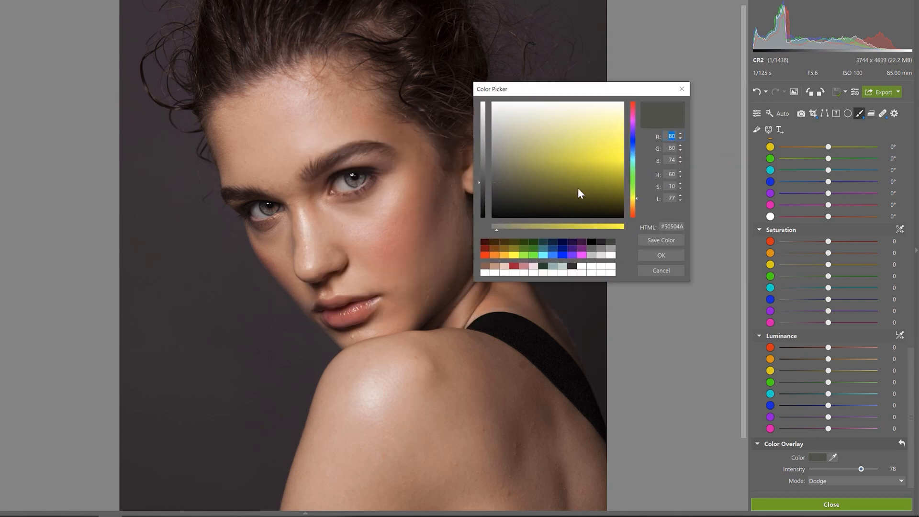
mouse_move(536, 254)
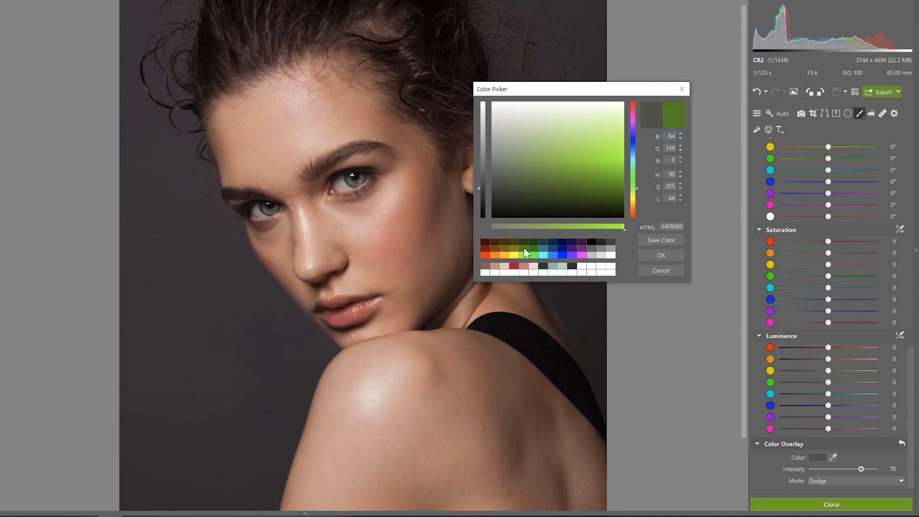
mouse_move(625, 194)
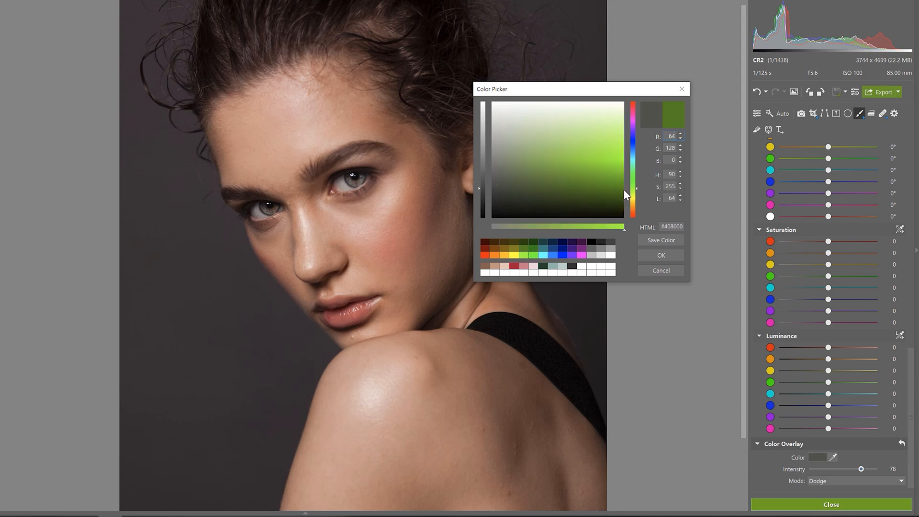
click(609, 202)
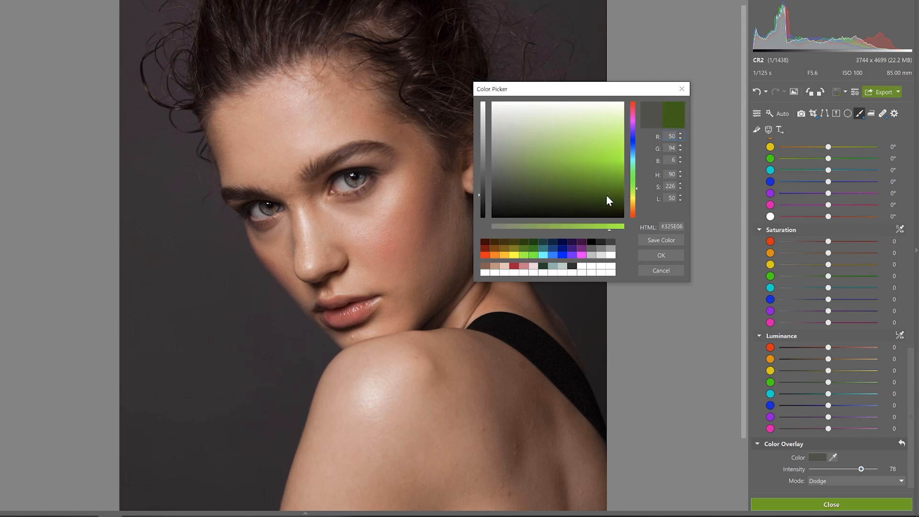
click(602, 201)
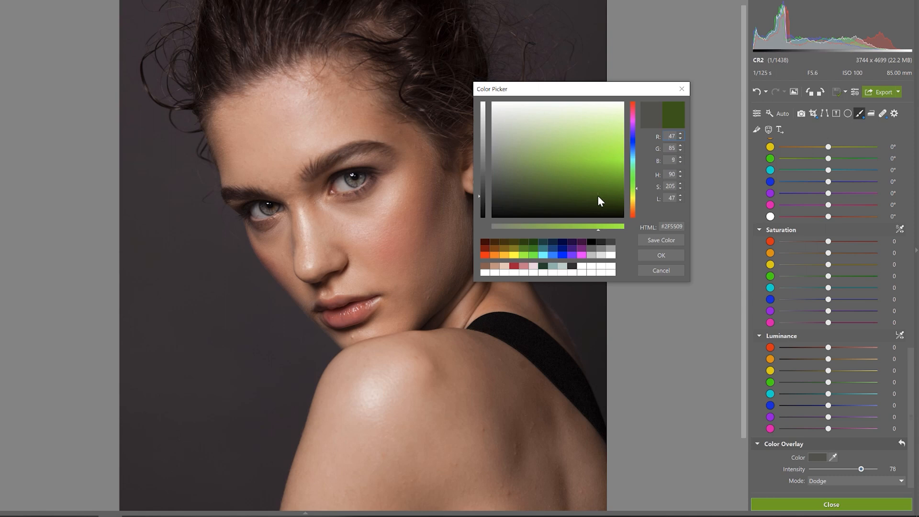
click(661, 255)
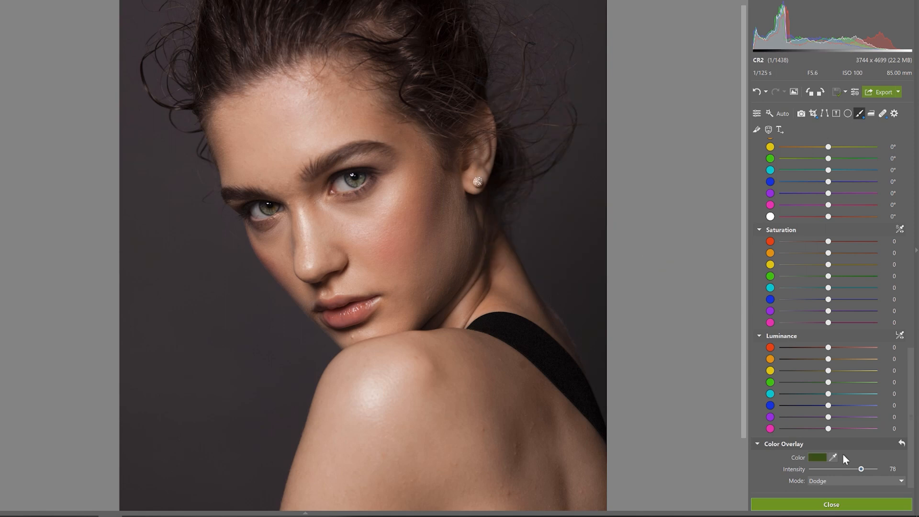
Drag the green overlay intensity to 100, then down to about 60
drag(861, 469, 876, 470)
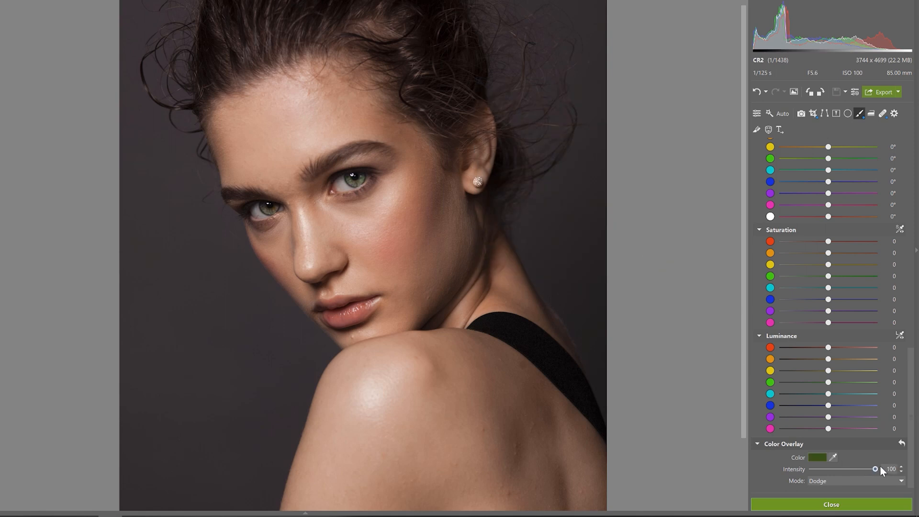
drag(876, 469, 849, 469)
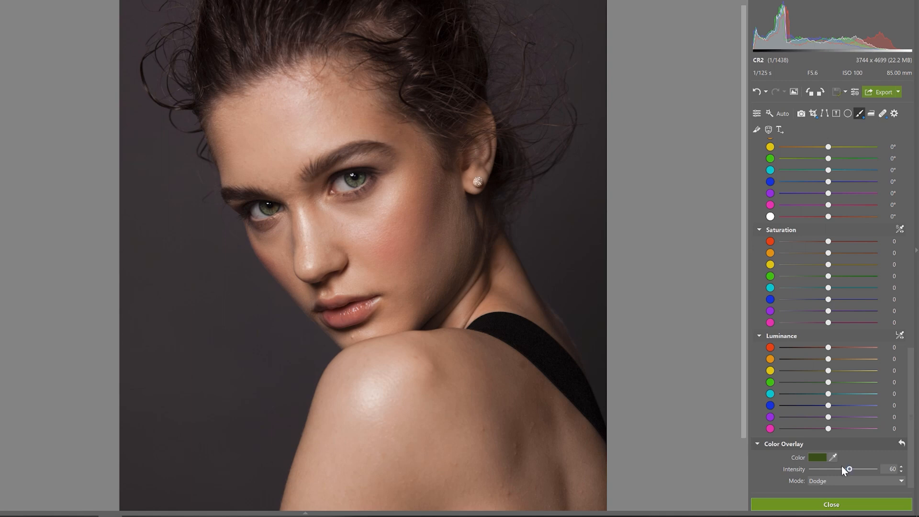
drag(849, 469, 841, 470)
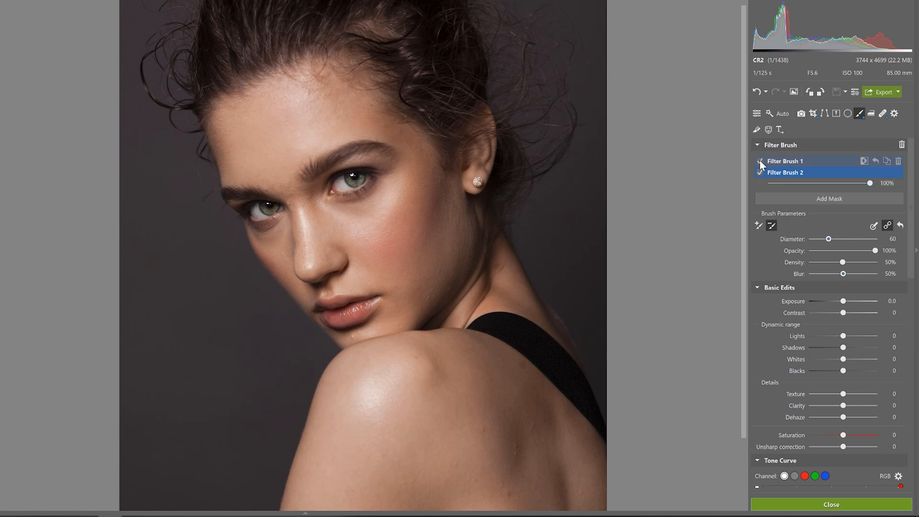
Set Filter Brush 2 opacity to 74% and untick the masks to compare
click(760, 160)
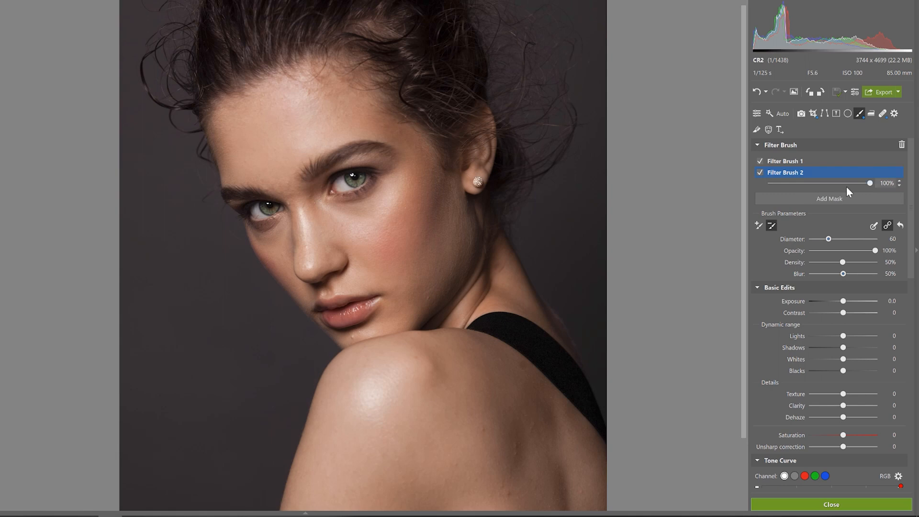
mouse_move(829, 172)
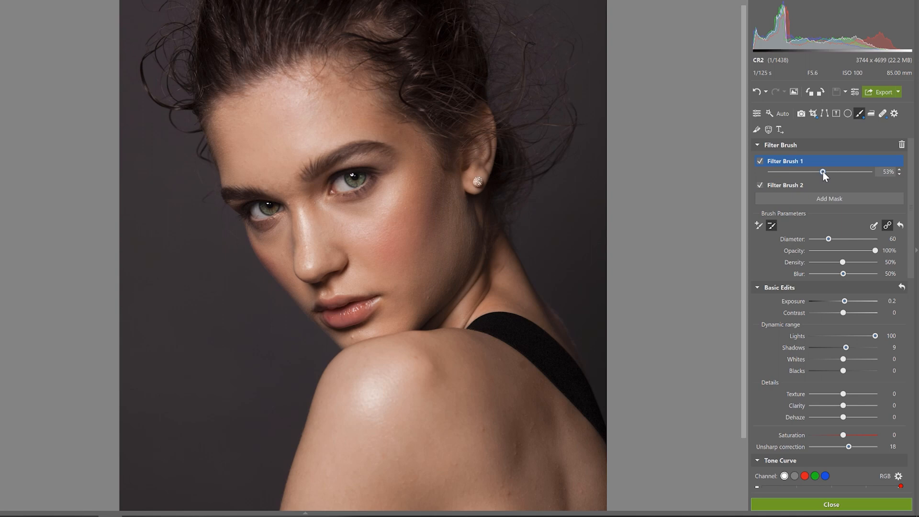
click(785, 185)
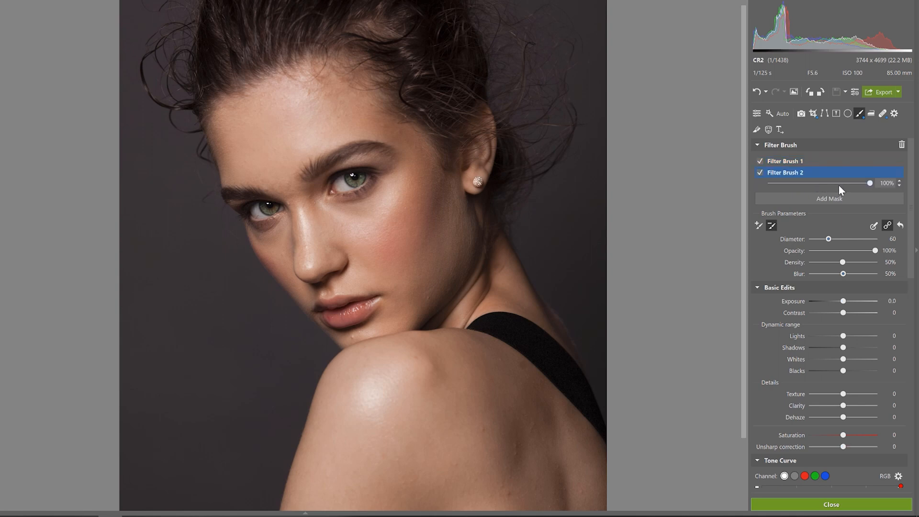
drag(870, 182, 843, 182)
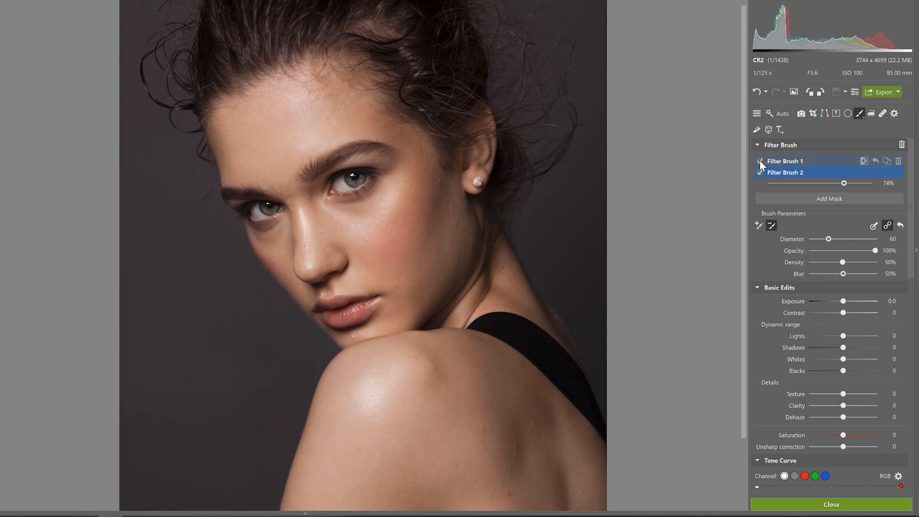
click(760, 161)
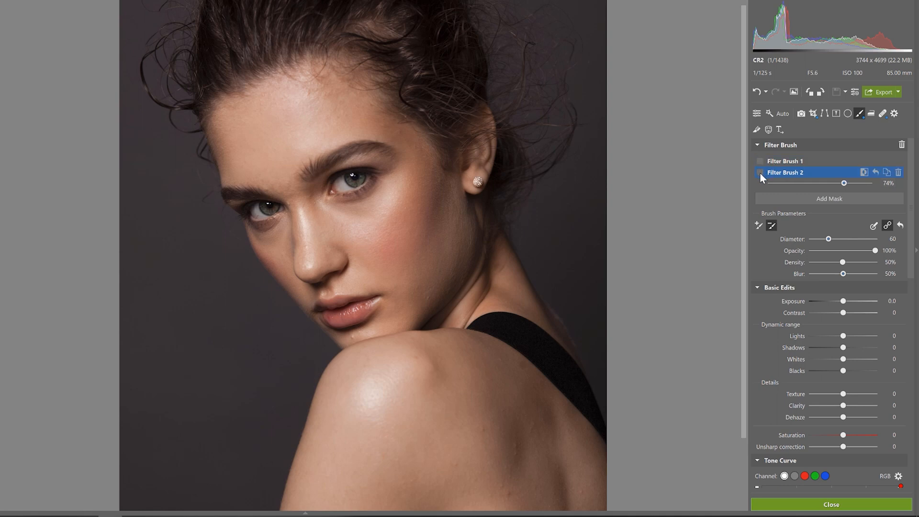